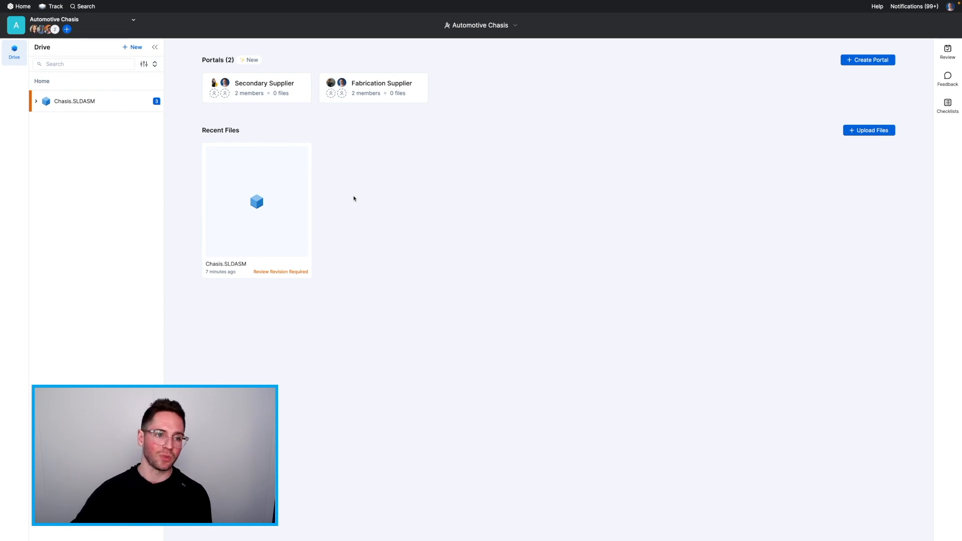
Upload Brake Caliper Assembly.PDF from the computer to the Automotive Chassis drive without requesting a review
left_click(132, 47)
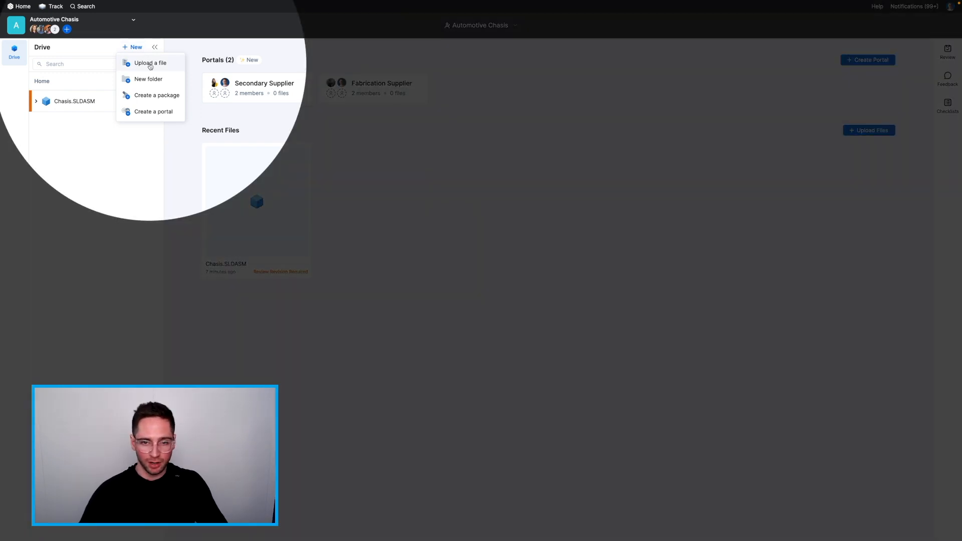
left_click(152, 62)
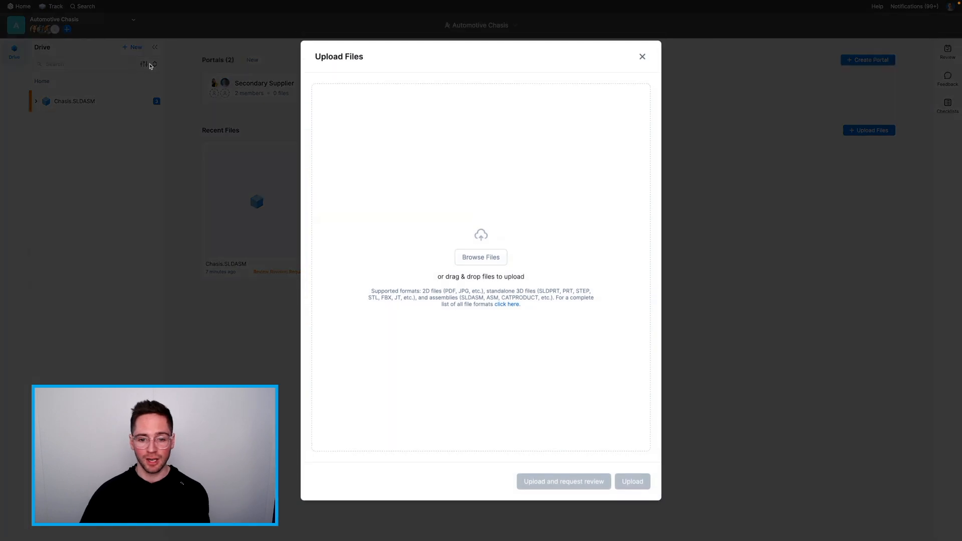
mouse_move(419, 147)
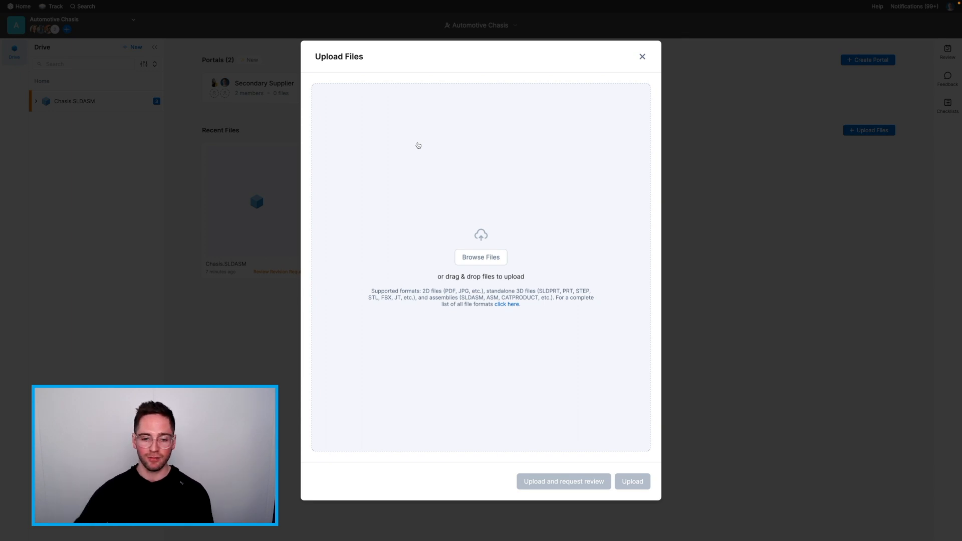
left_click(481, 256)
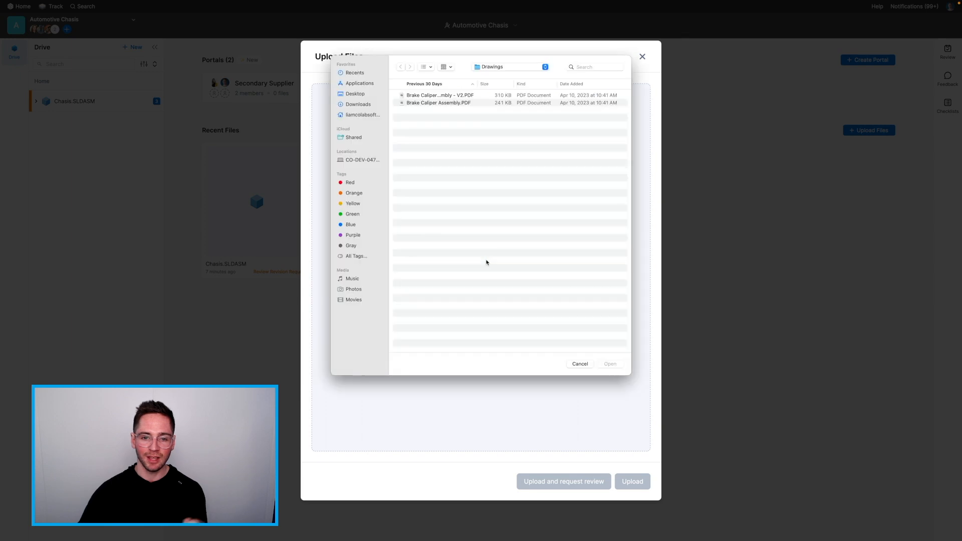
left_click(439, 102)
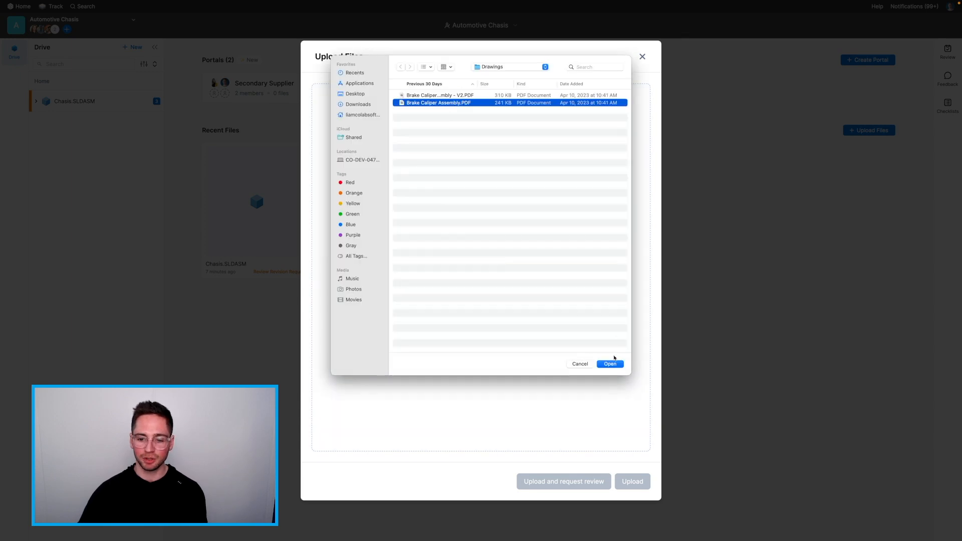
left_click(610, 363)
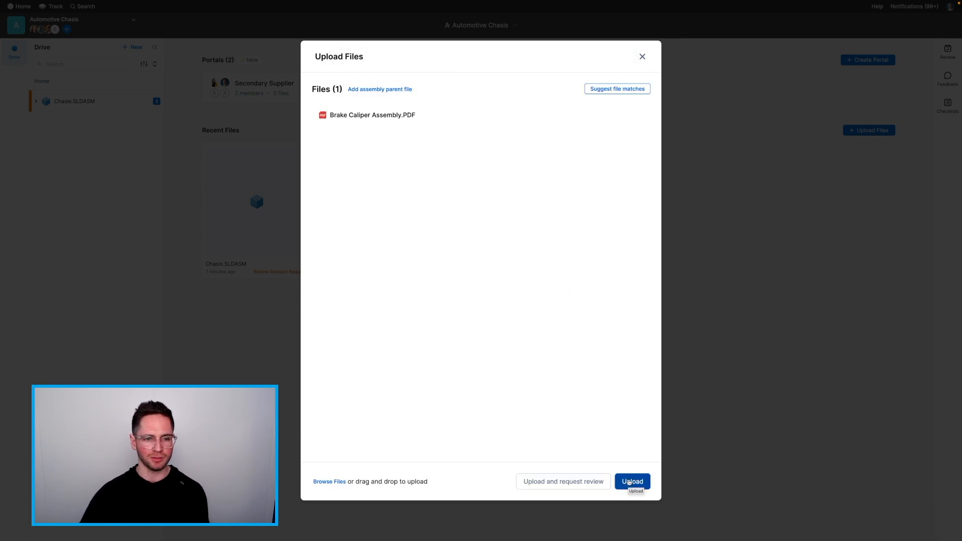
left_click(634, 481)
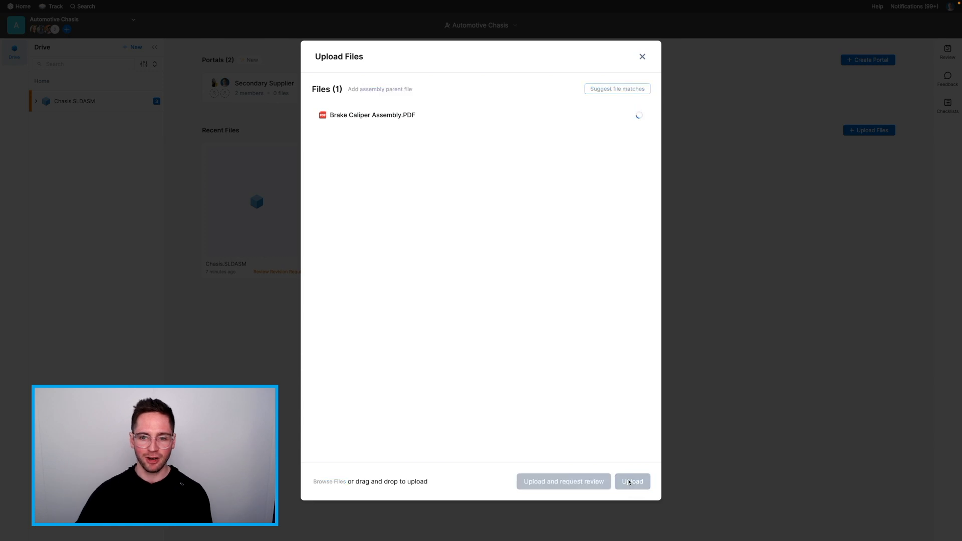
left_click(632, 481)
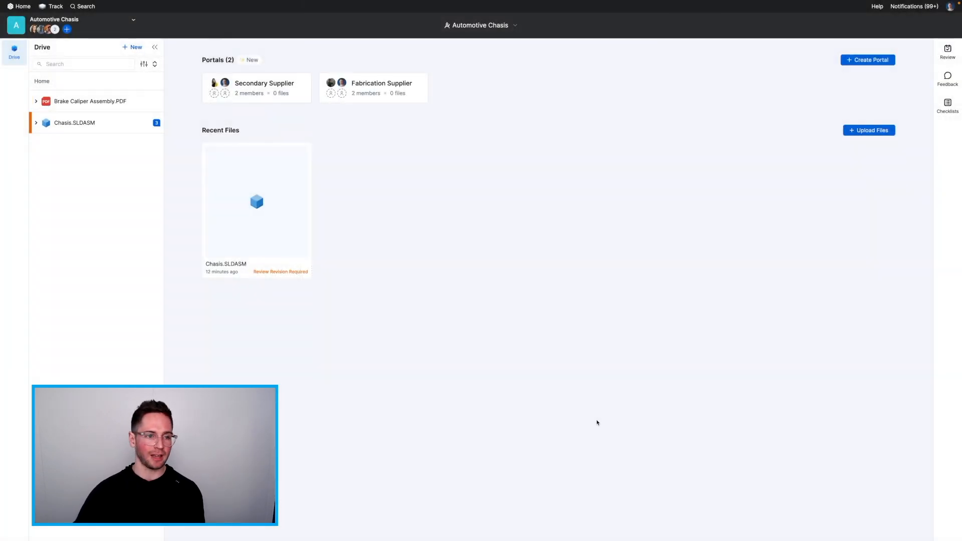
Open Brake Caliper Assembly.PDF and start a Request Design Review for it
left_click(80, 102)
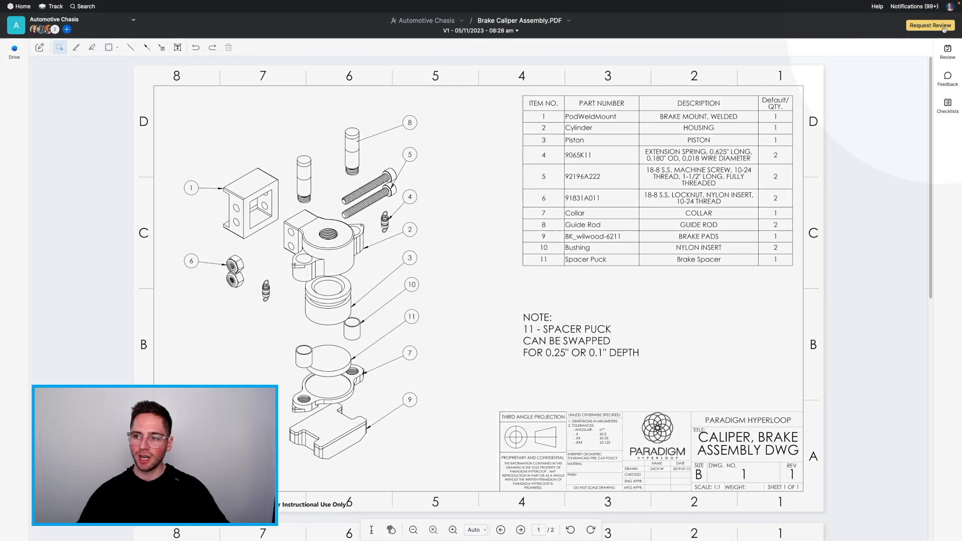
left_click(929, 25)
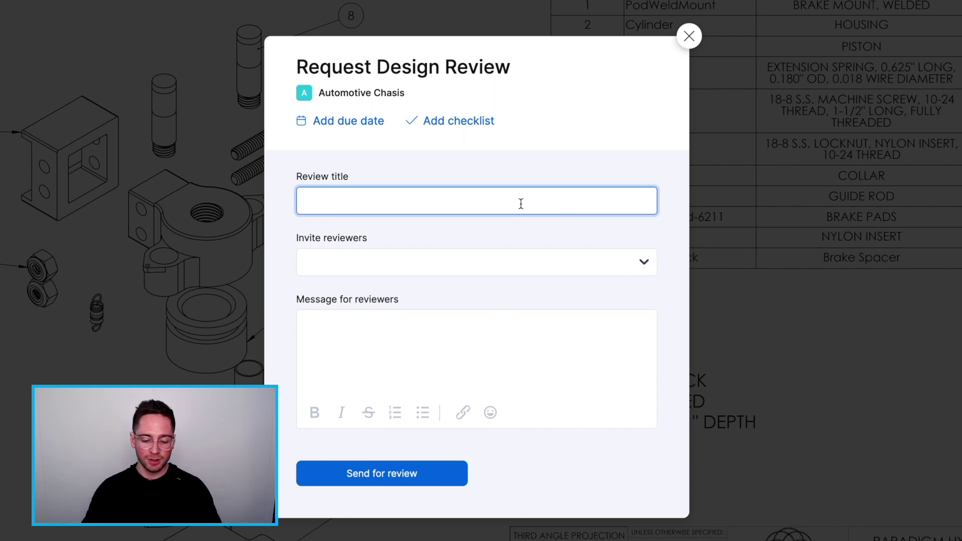
Title the review 'Peer Check' and invite Pam Beesly as the reviewer
type("Peer Check")
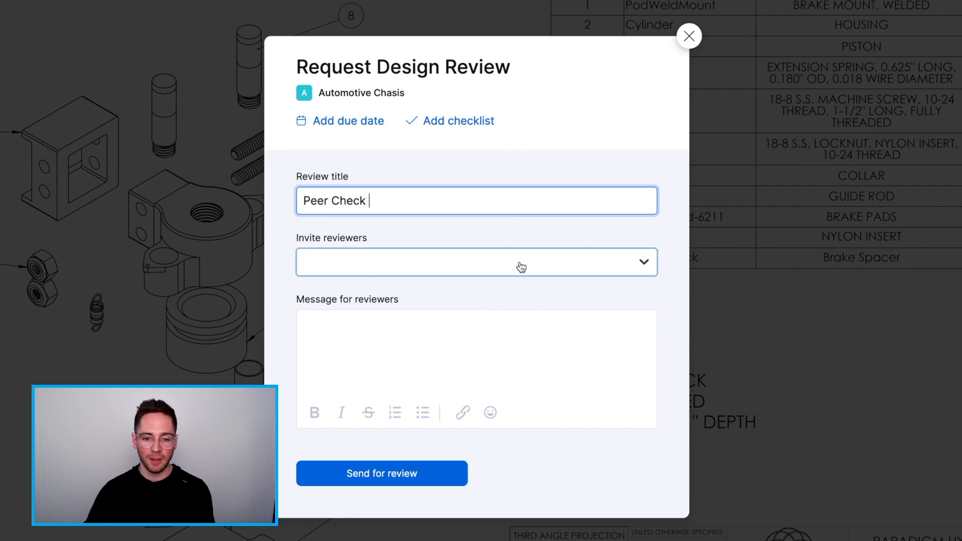
left_click(521, 262)
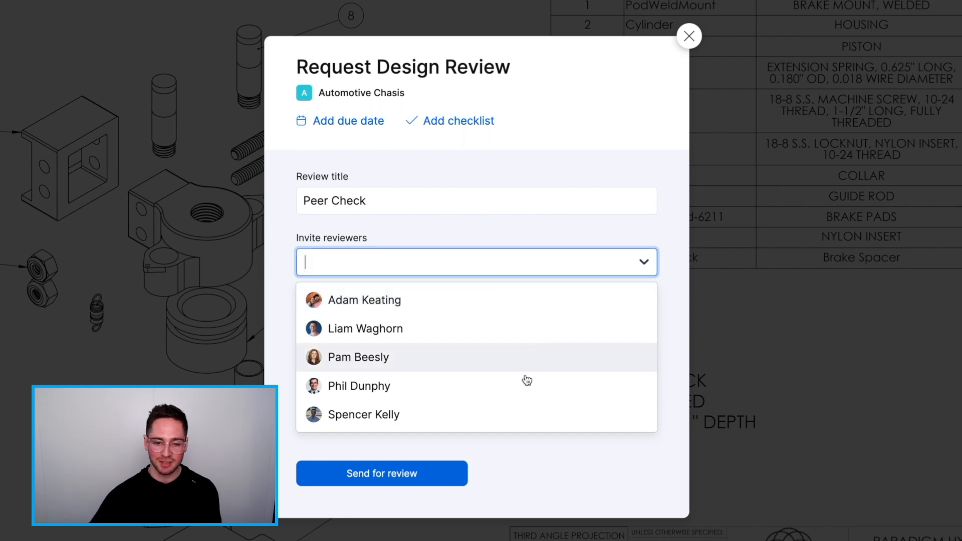
left_click(359, 356)
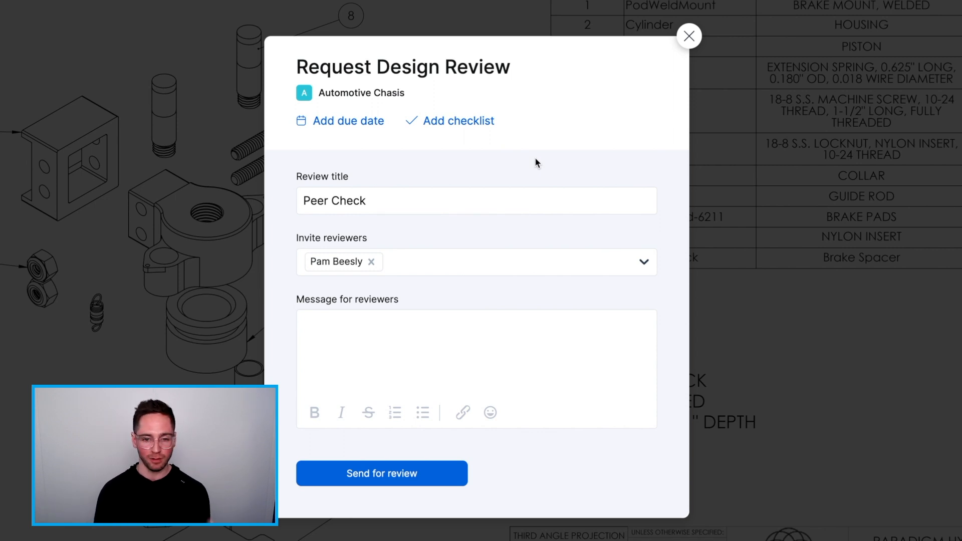
mouse_move(438, 124)
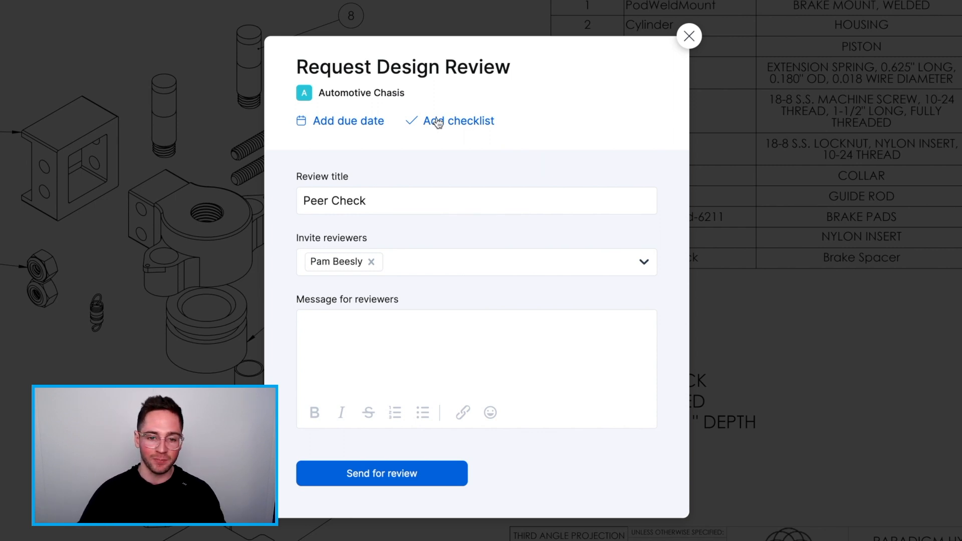
Set the due date to May 16, attach the Drawing Review Checklist, and send the review
left_click(349, 120)
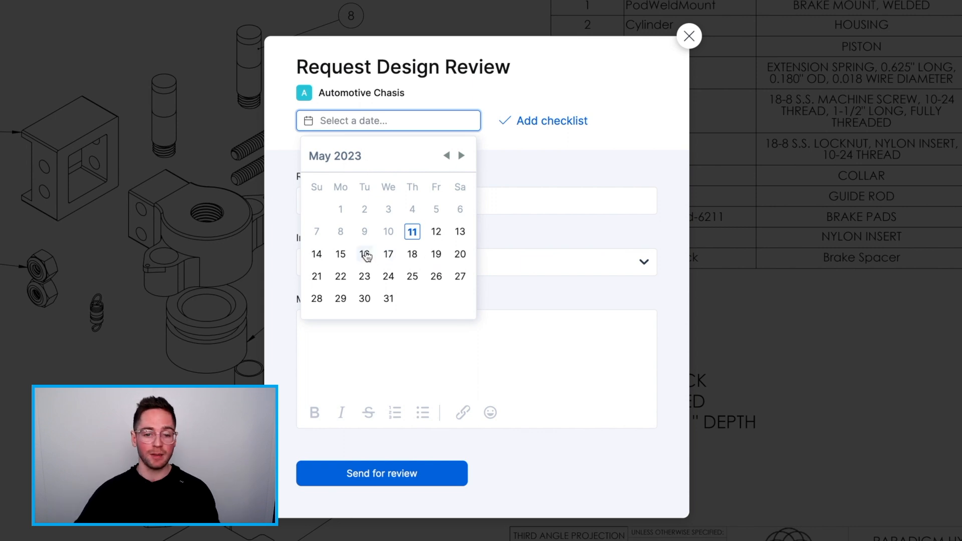
left_click(365, 255)
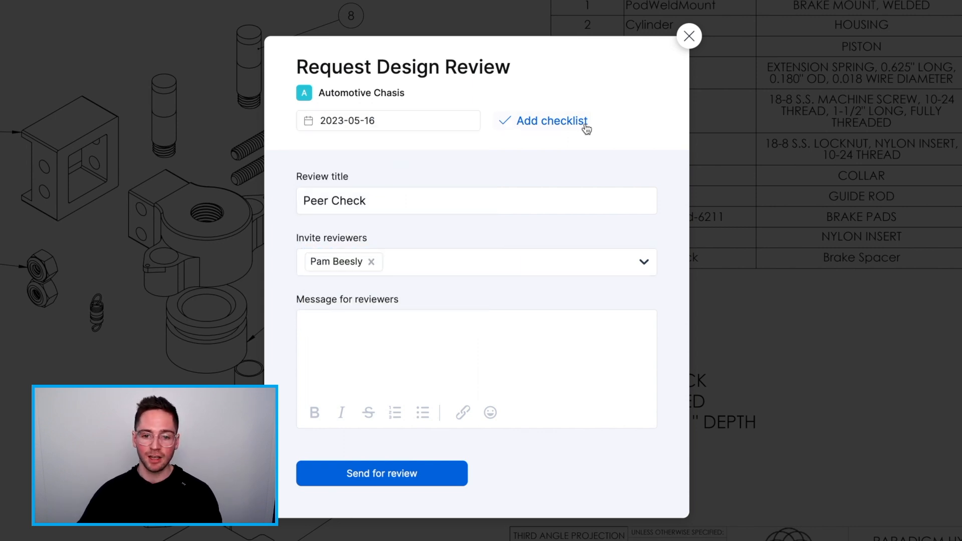
left_click(552, 120)
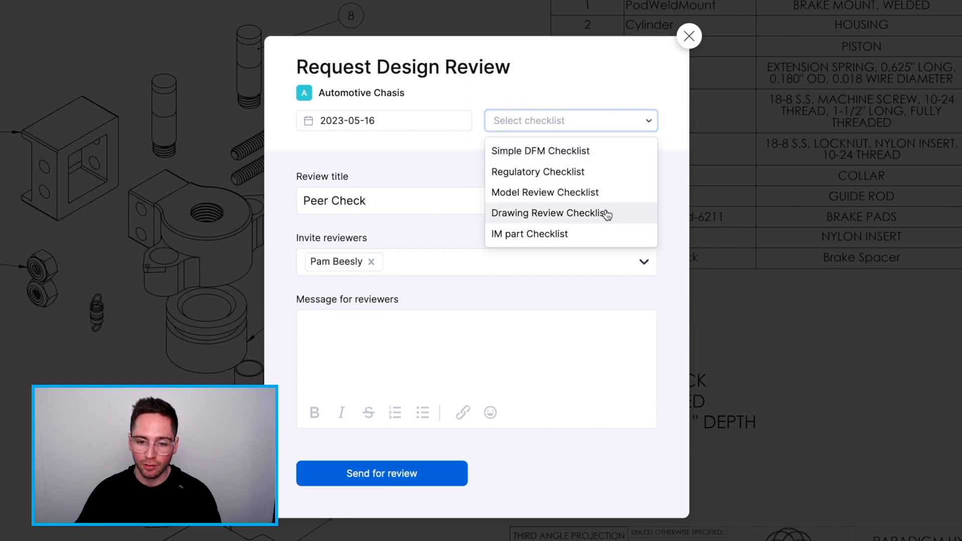
left_click(550, 212)
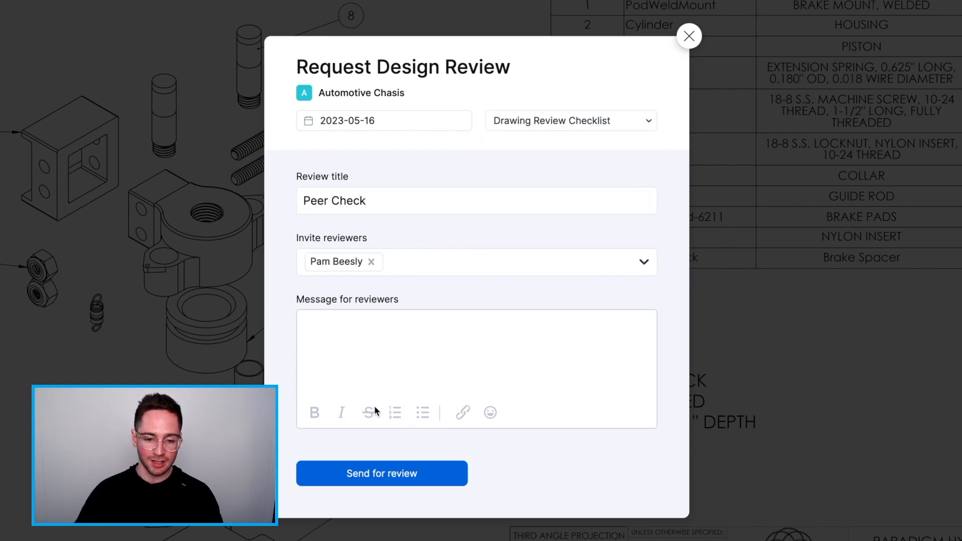
left_click(382, 473)
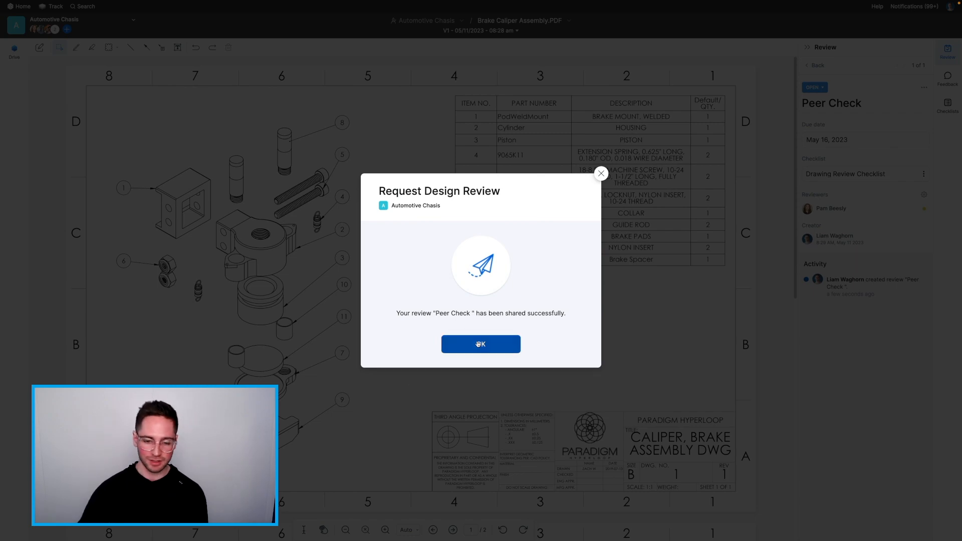
left_click(481, 343)
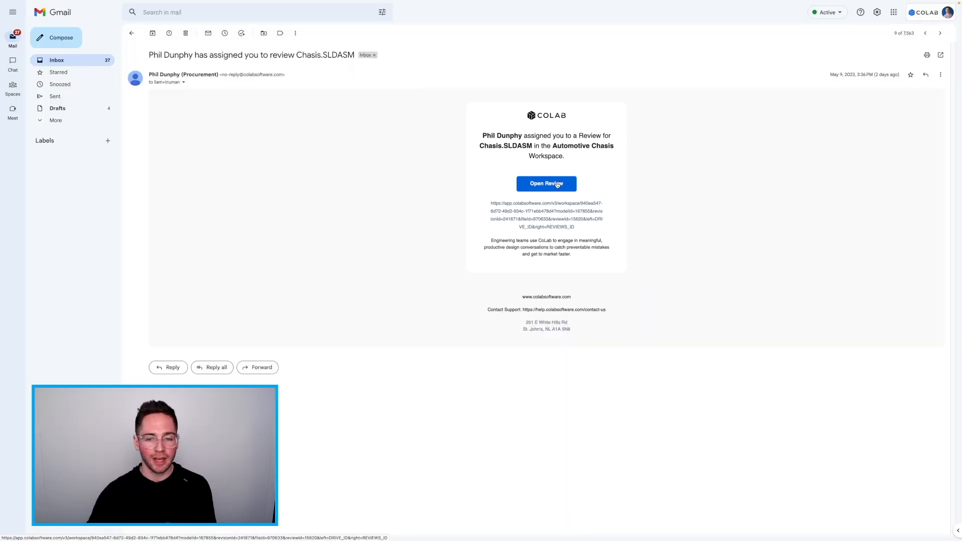
Follow the assignment email's Open Review link to the Chasis.SLDASM review in CoLab
left_click(546, 183)
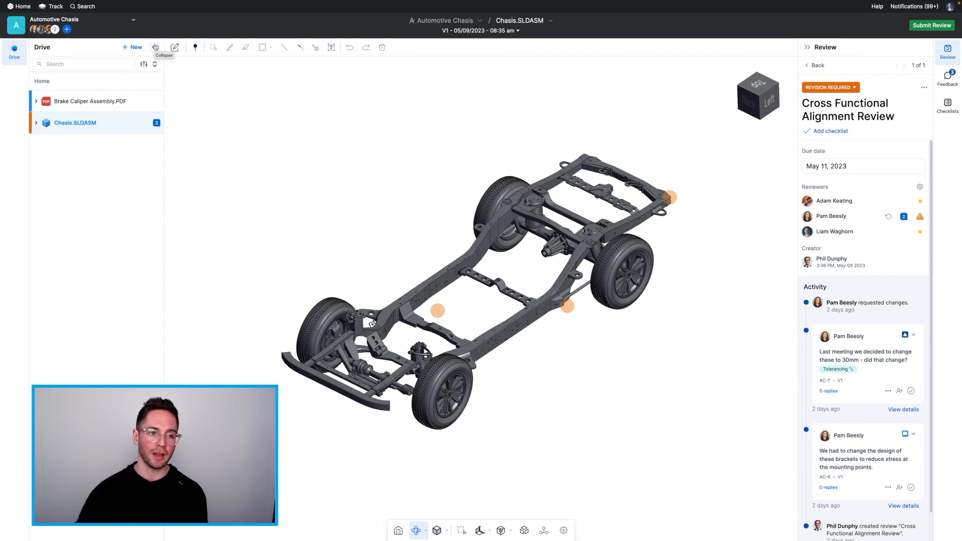
Hide the drive file tree to widen the 3D view of the chassis
left_click(155, 48)
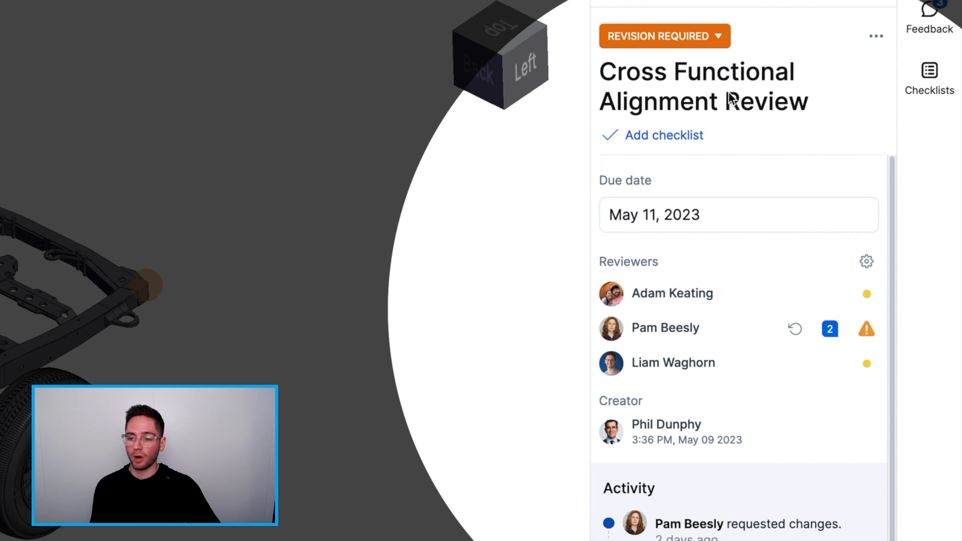
mouse_move(744, 314)
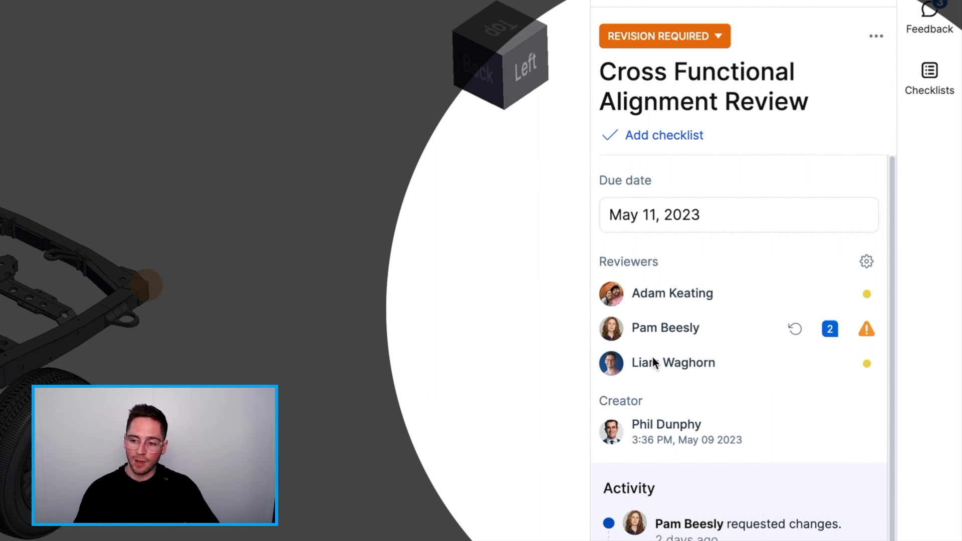
mouse_move(683, 466)
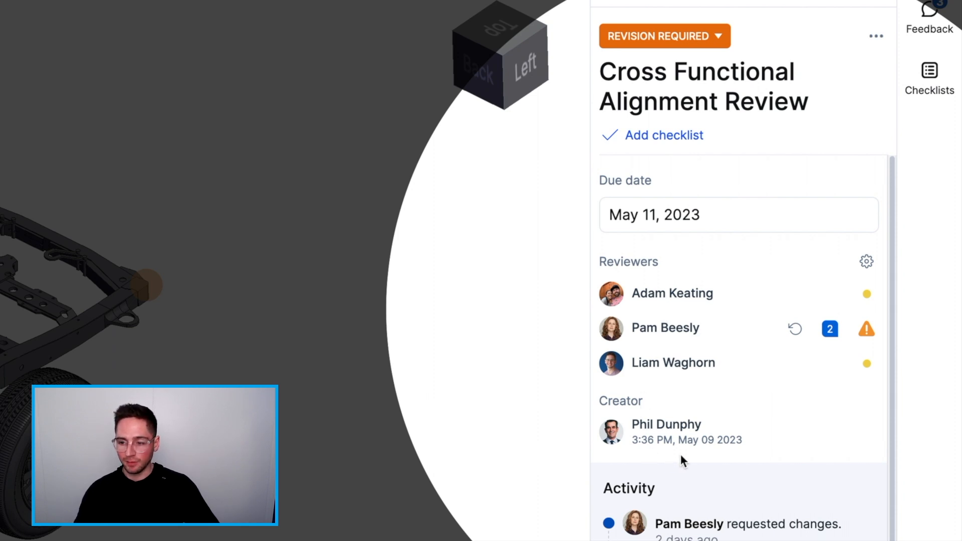
mouse_move(830, 328)
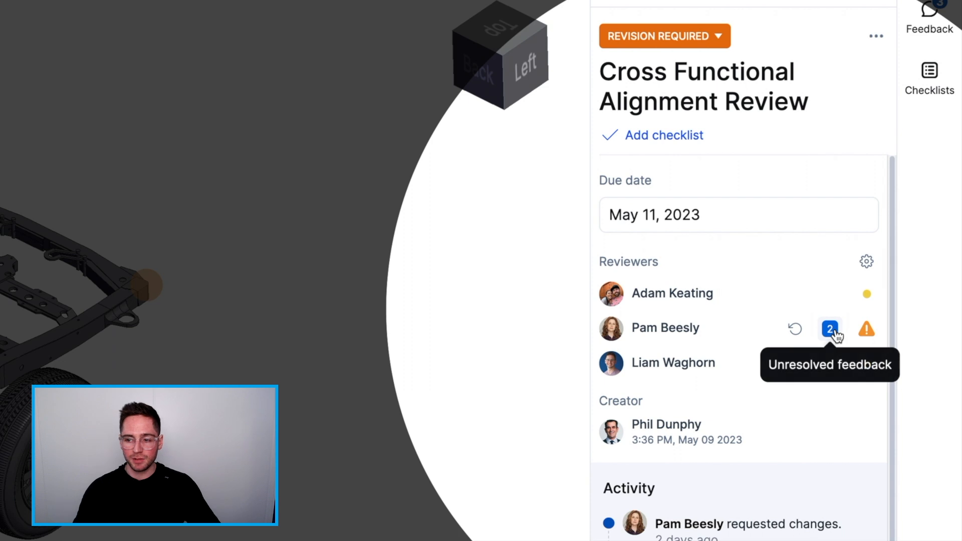
mouse_move(875, 341)
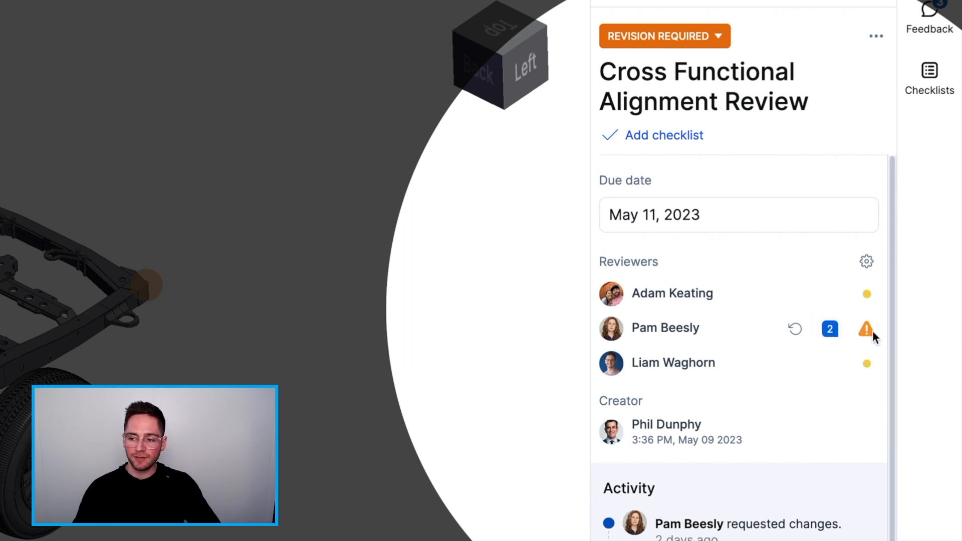
mouse_move(866, 329)
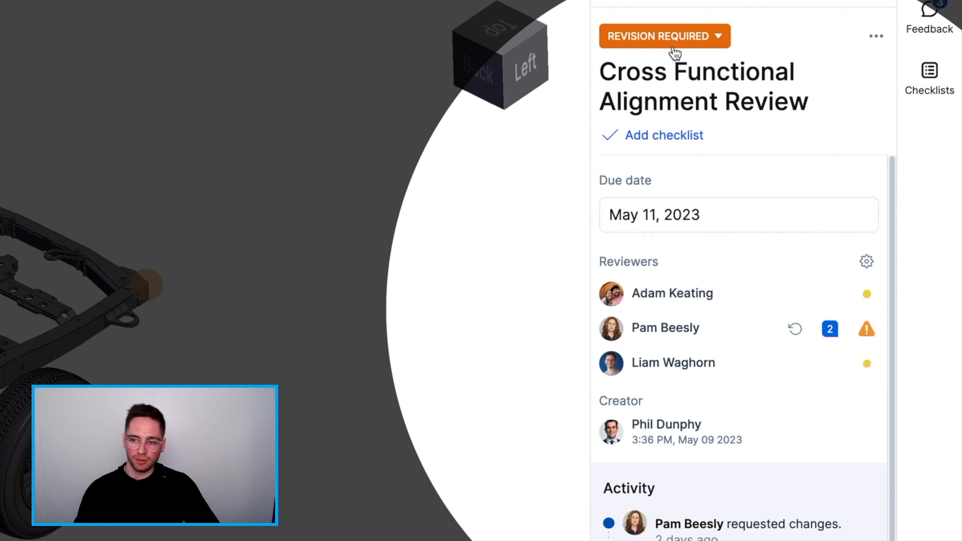
mouse_move(676, 50)
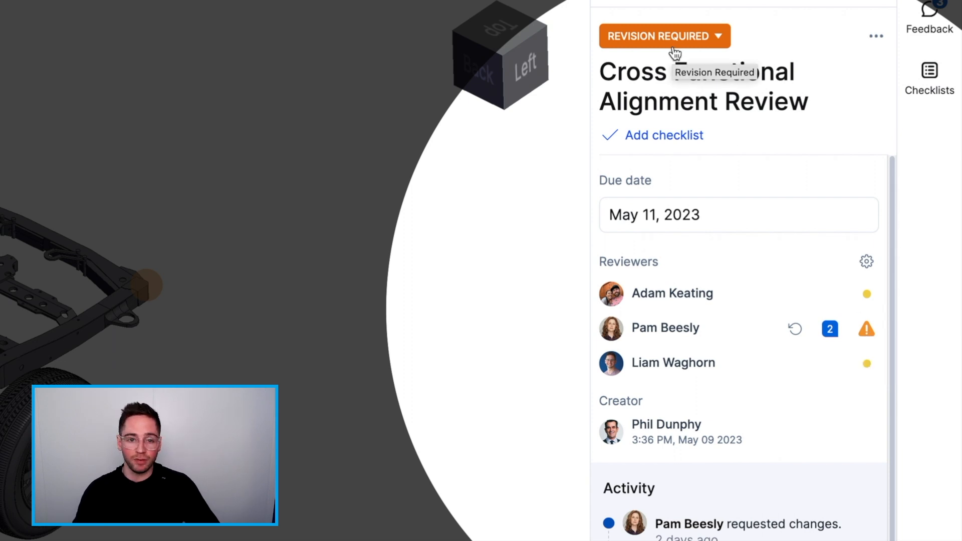
mouse_move(909, 291)
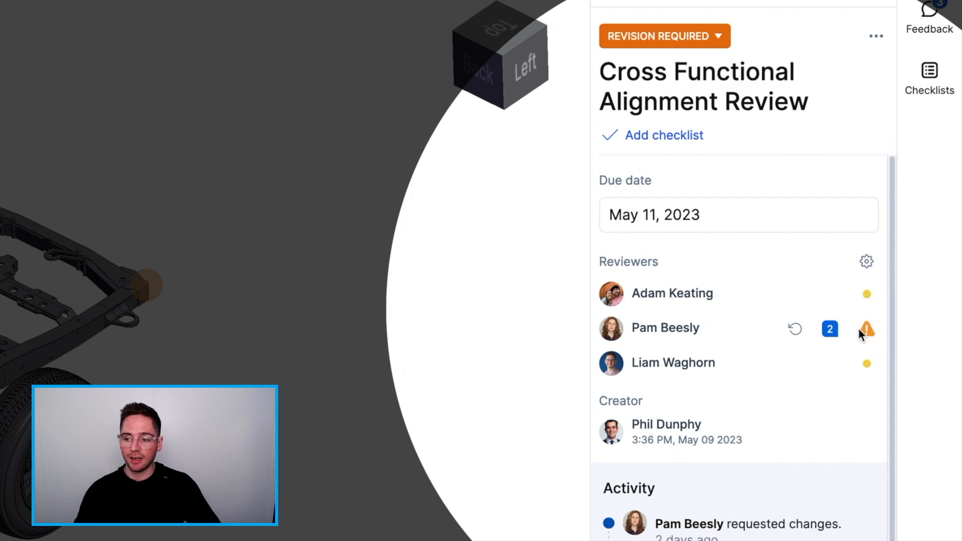
mouse_move(867, 371)
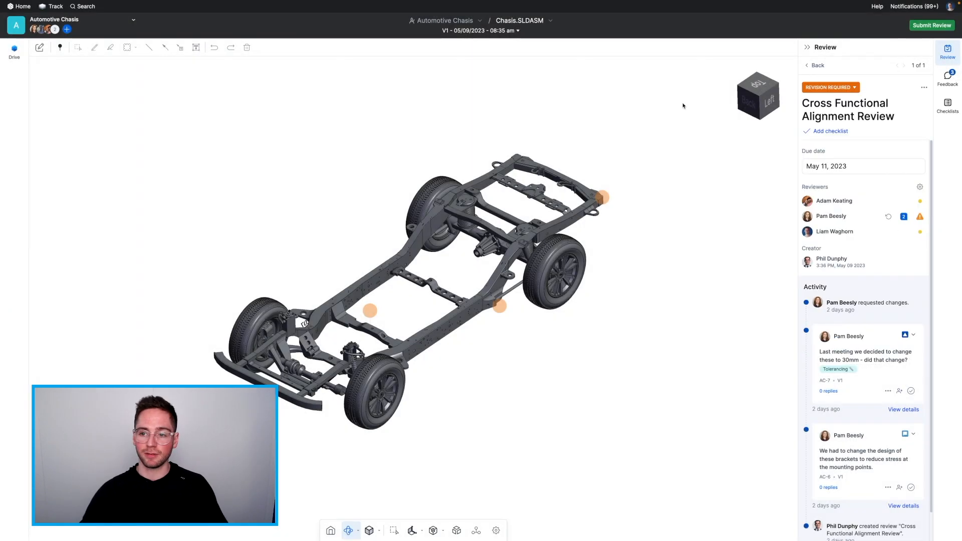
mouse_move(751, 97)
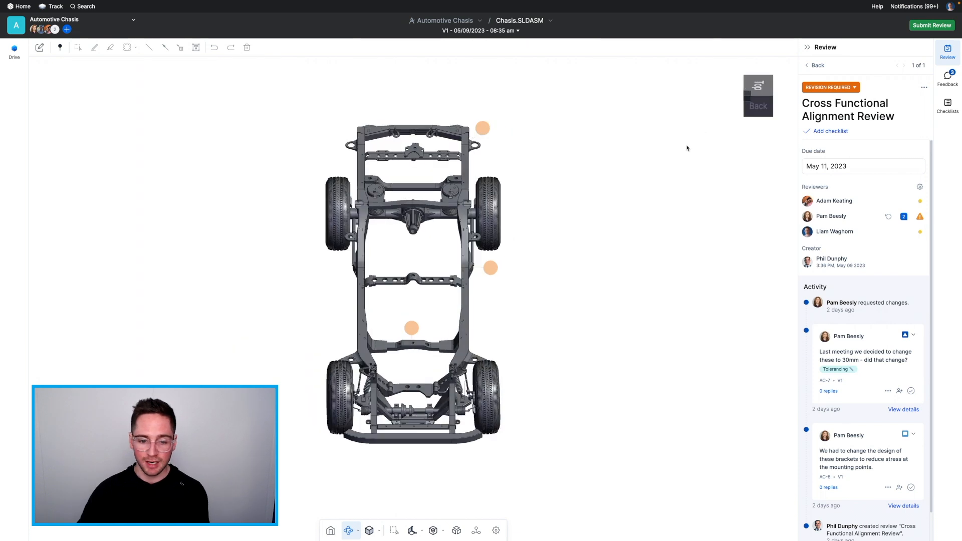
mouse_move(600, 229)
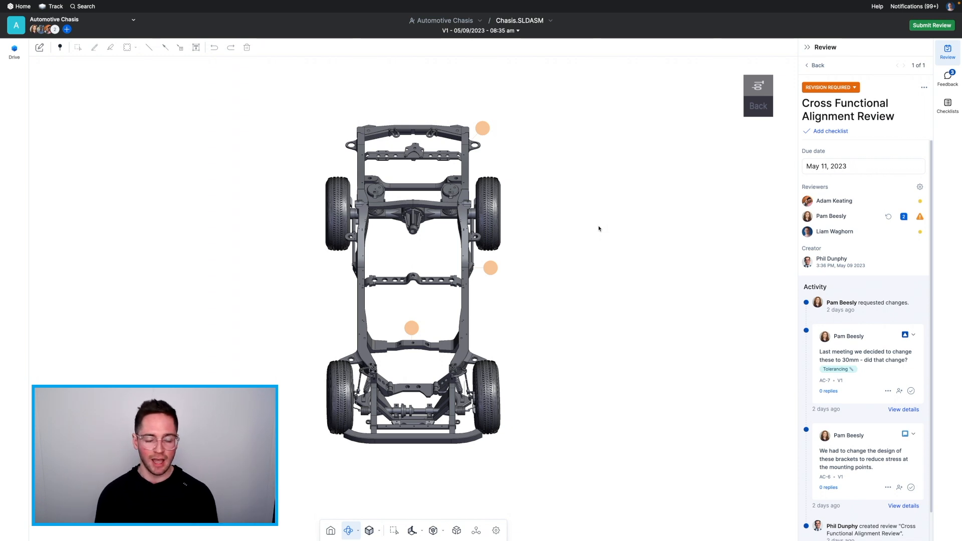
mouse_move(451, 305)
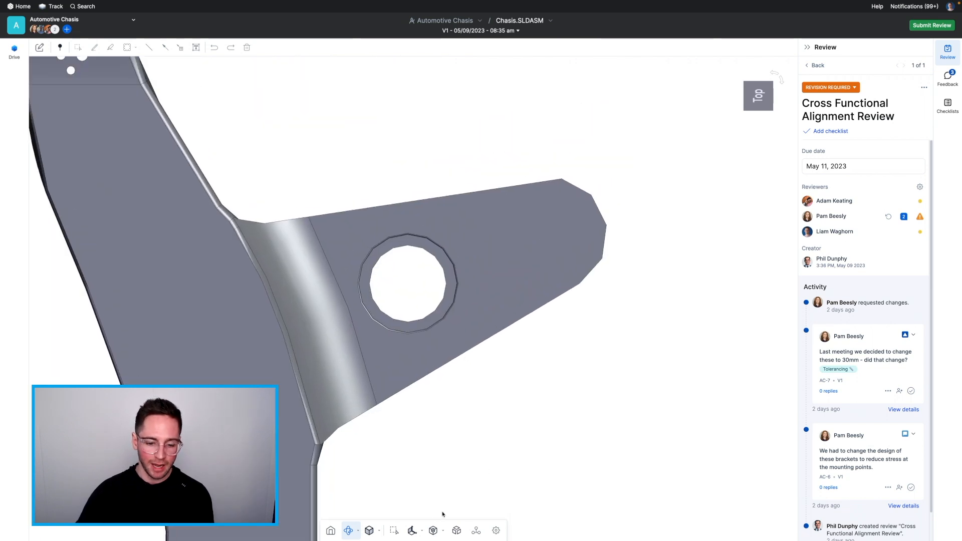
Choose Measure edges from the measurement tools to measure the bracket's top edge
left_click(413, 529)
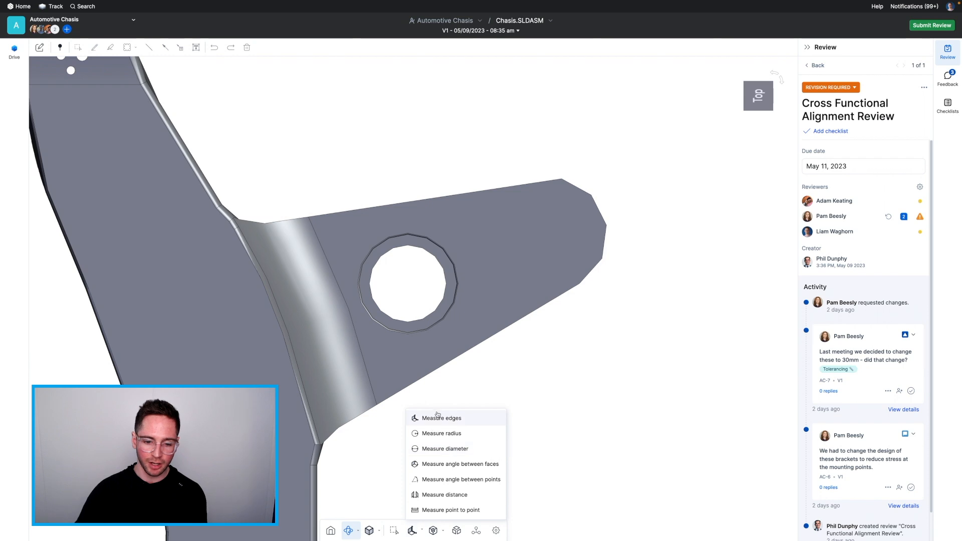
left_click(429, 418)
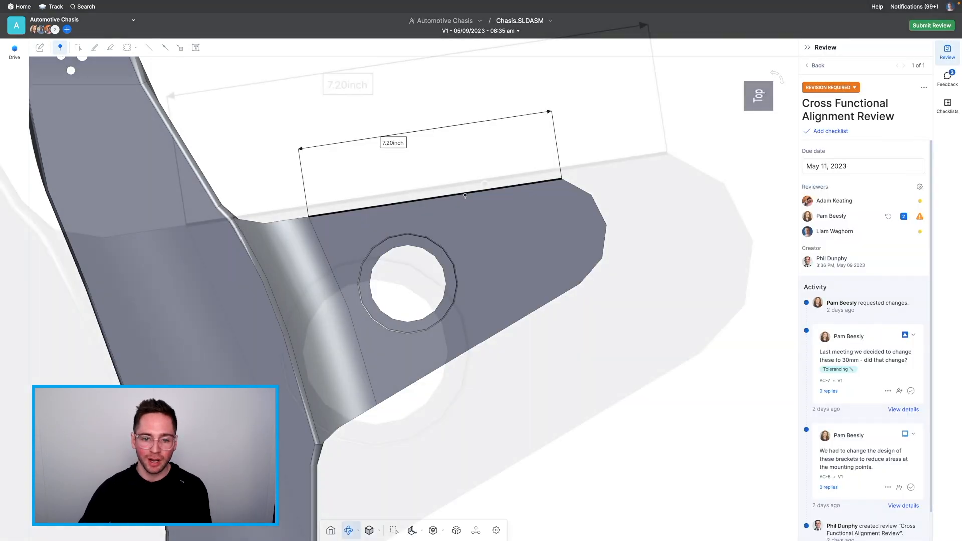
Pin feedback on the 7.20inch edge, cloud-mark the label, and post '8inches as discussed' with the spec change
left_click(483, 195)
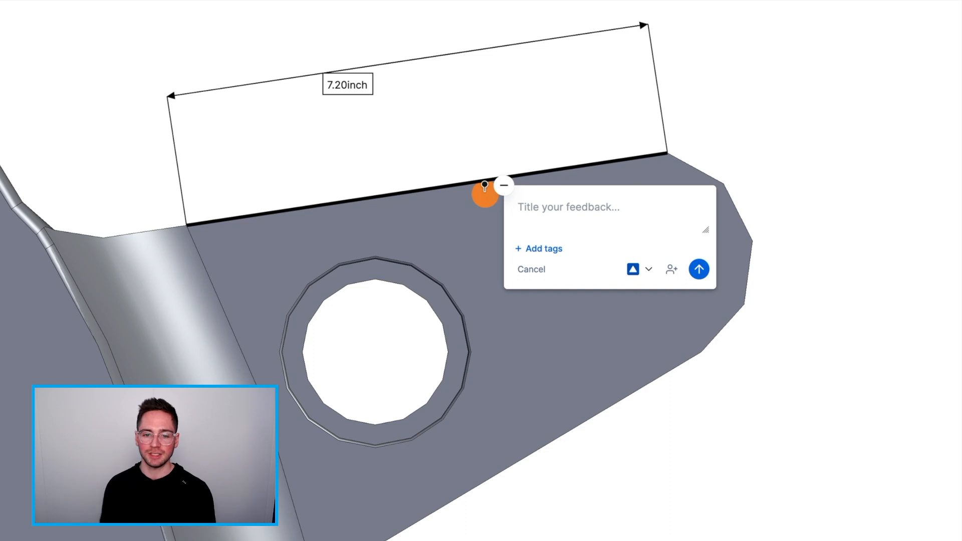
left_click(567, 206)
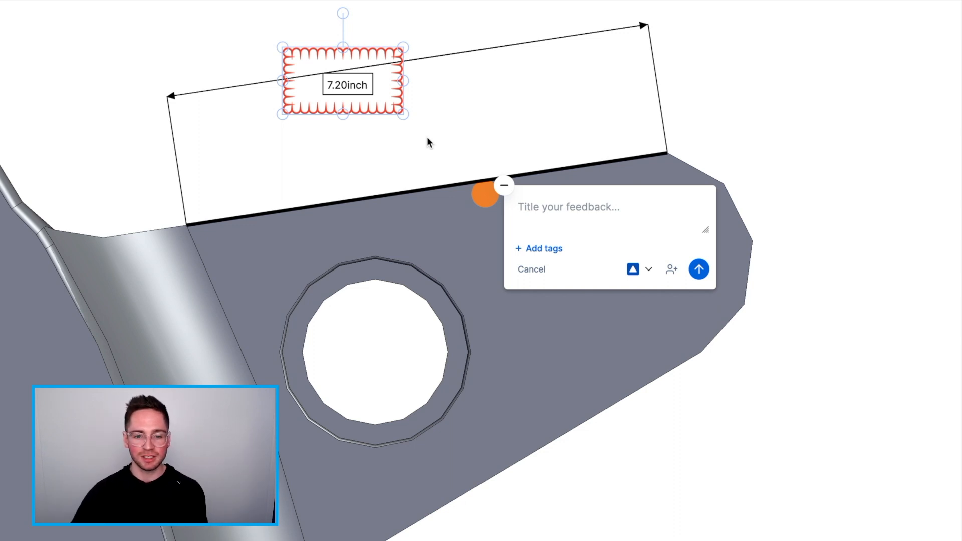
left_click(558, 207)
type("Change to")
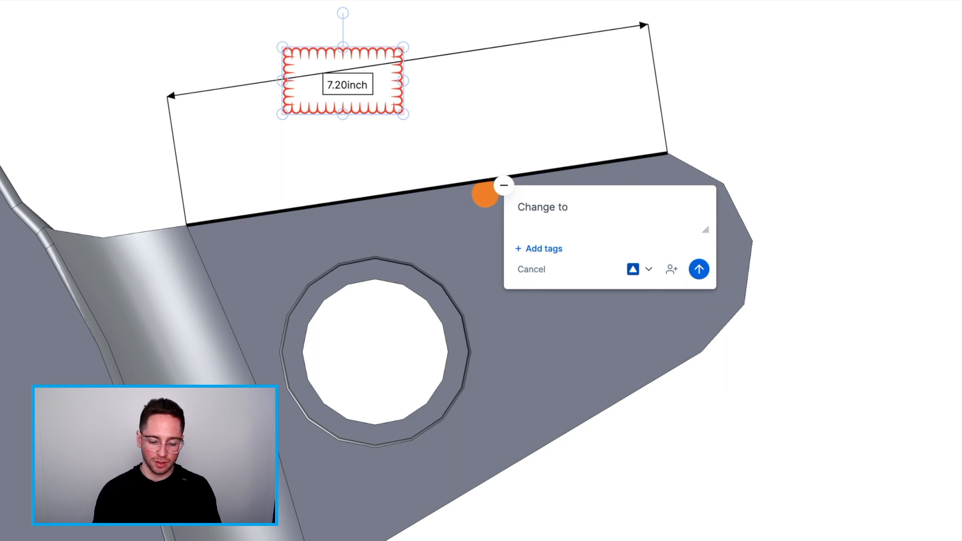
type("8inches as")
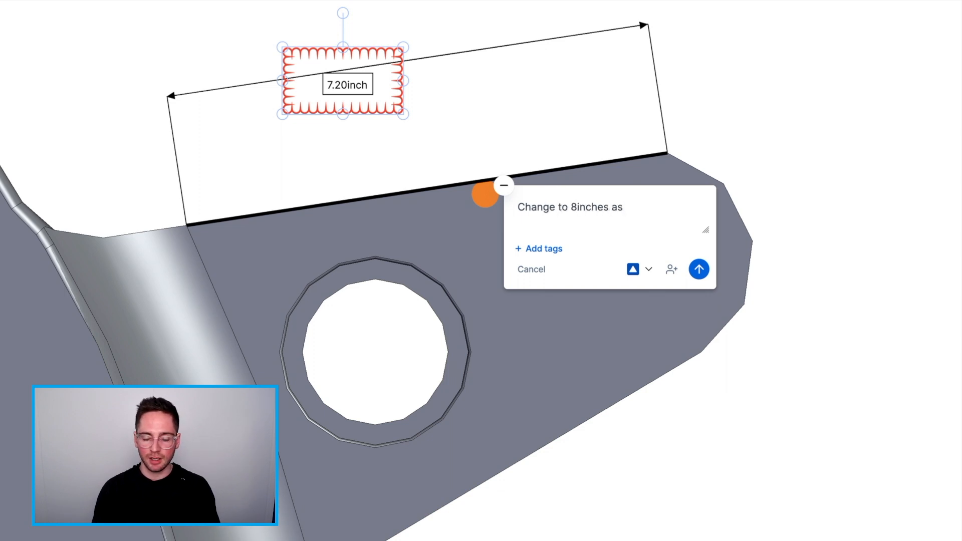
type("discussed with the spec change.")
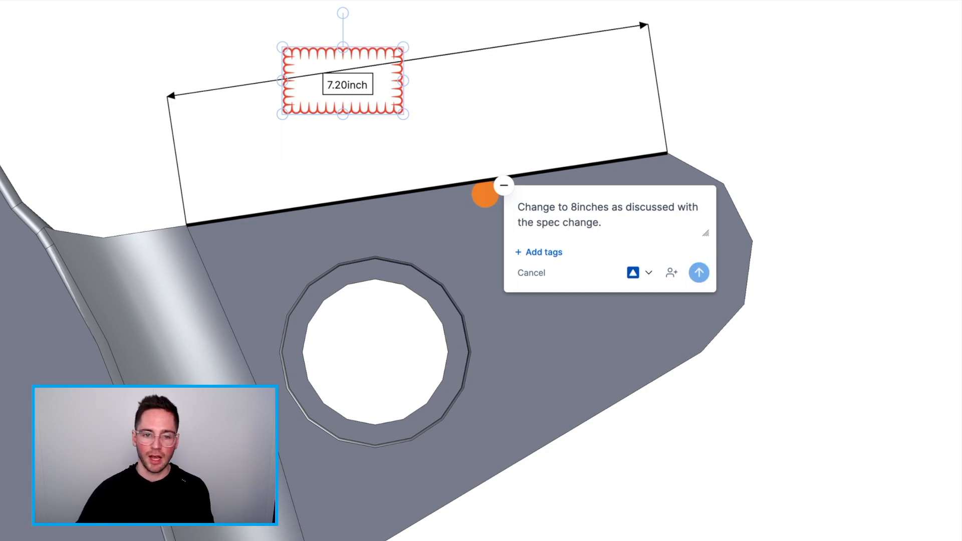
left_click(700, 273)
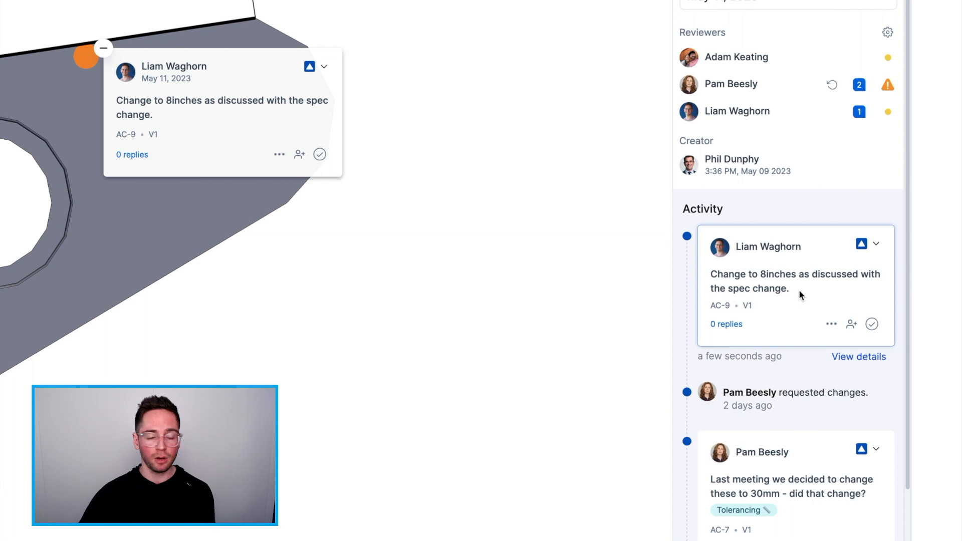
Scroll the Activity feed down to Pam Beesly's 30mm Tolerancing feedback card
scroll("down", 3)
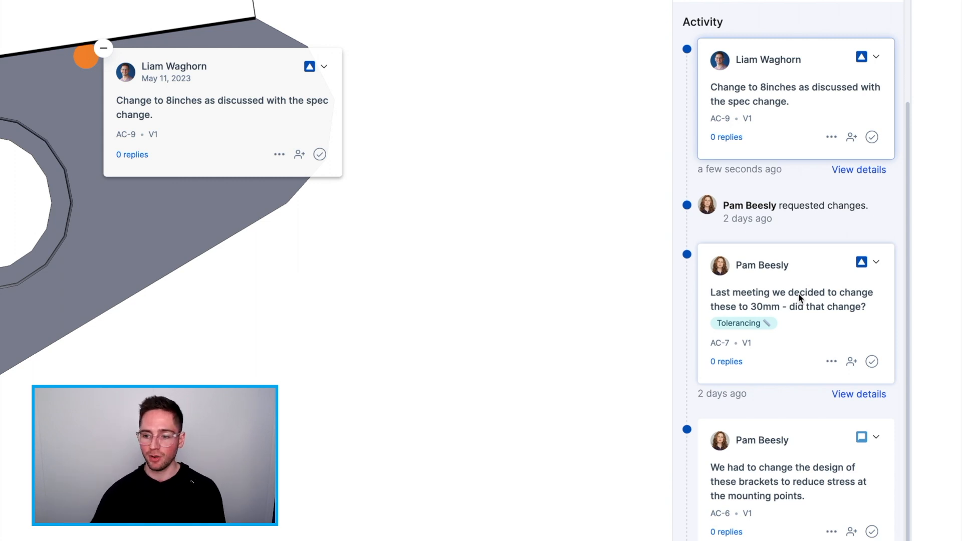
scroll("down", 3)
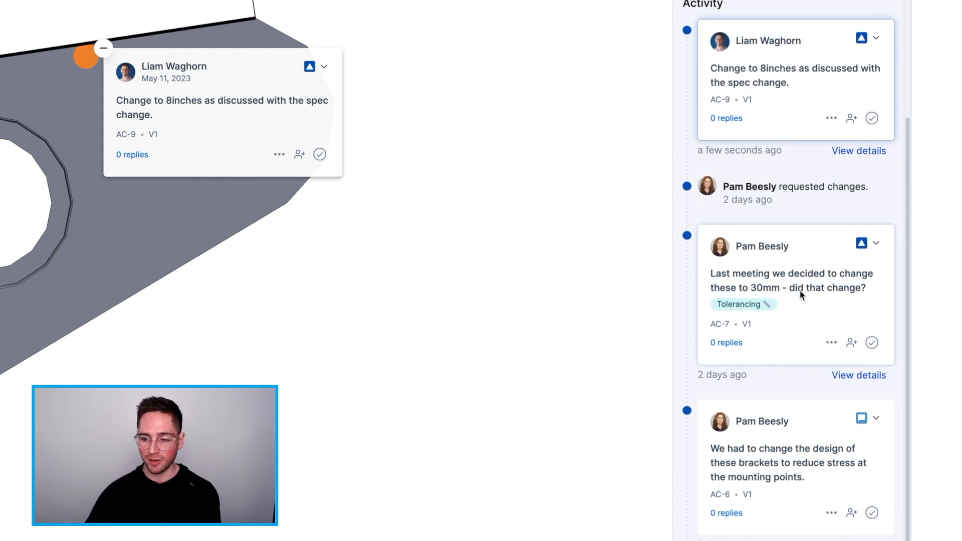
mouse_move(790, 455)
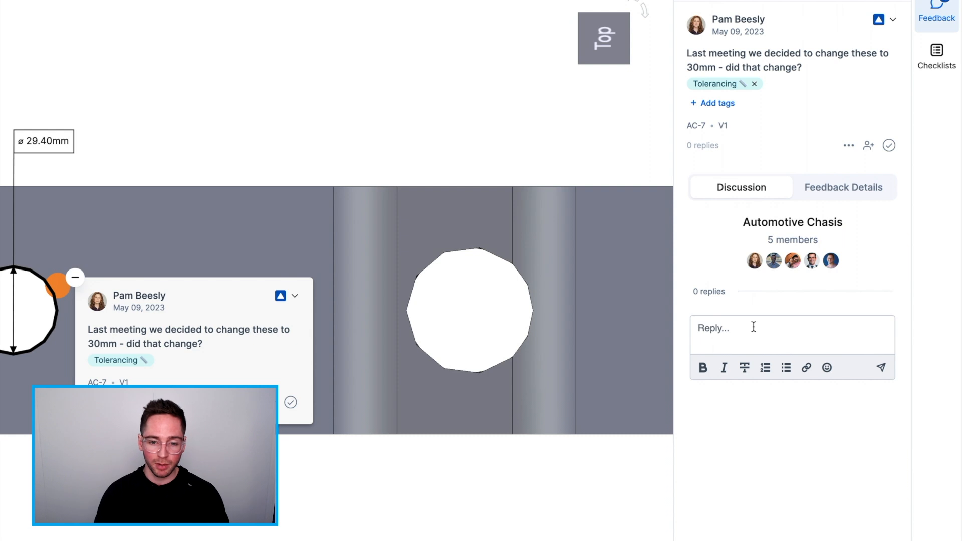
Post the reply 'Great call, lets make this change' on AC-7 and bring up the assignee list
type("Great call, lets make this chag")
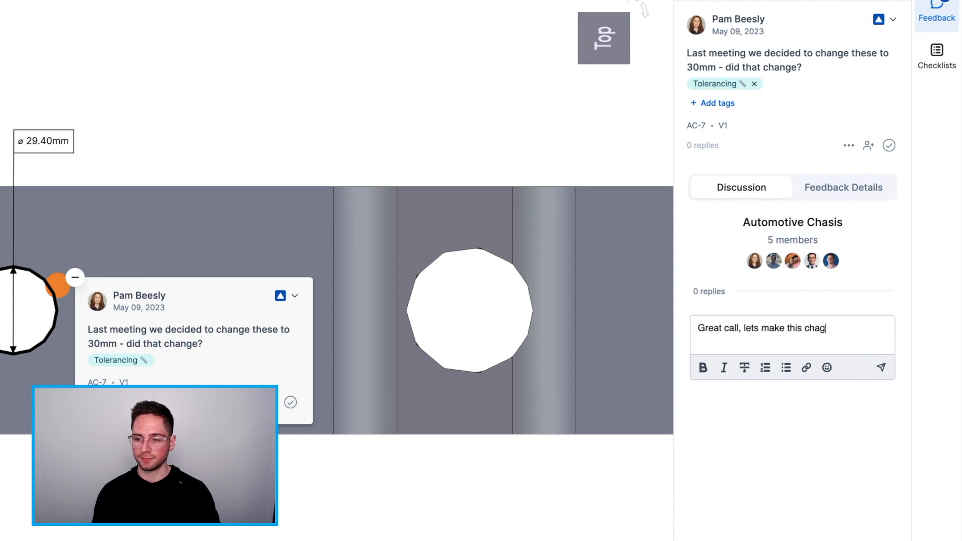
left_click(881, 367)
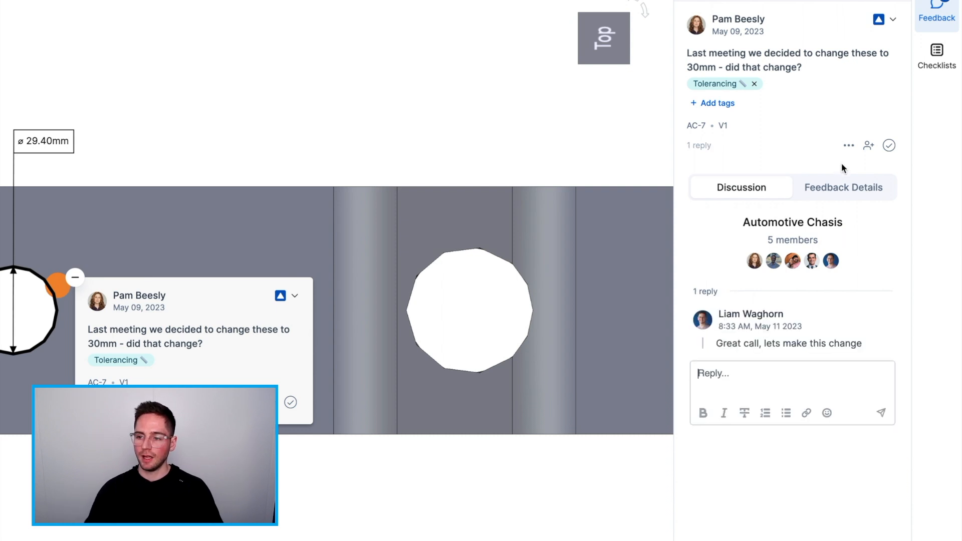
mouse_move(867, 145)
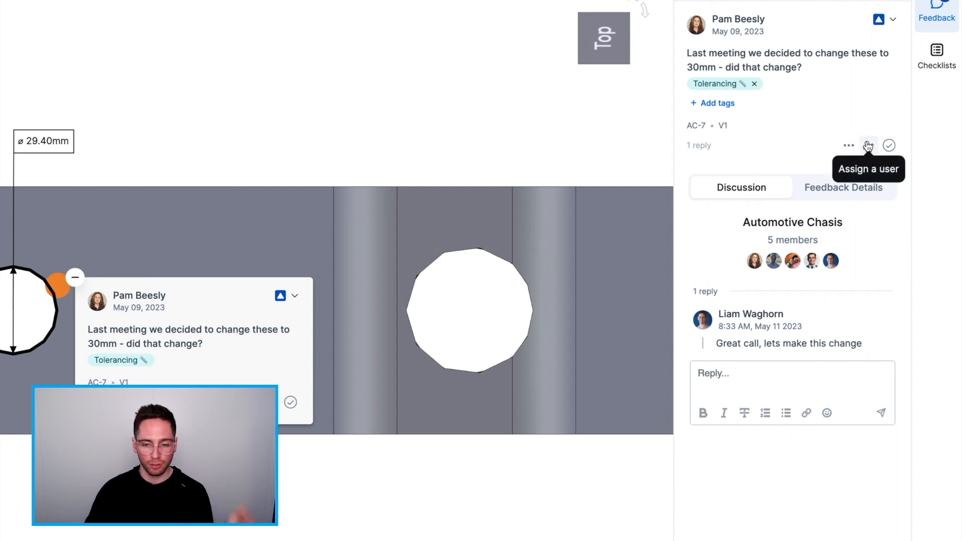
left_click(868, 146)
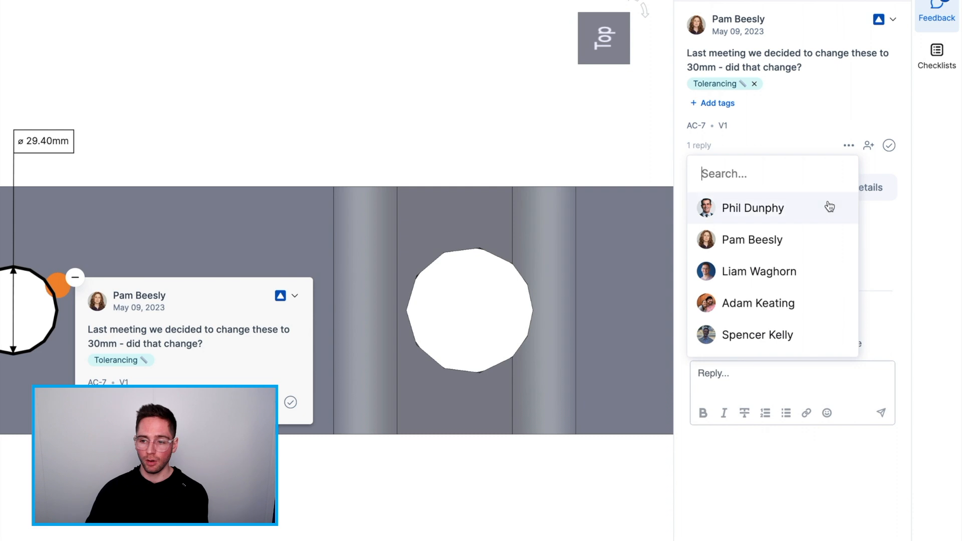
mouse_move(770, 356)
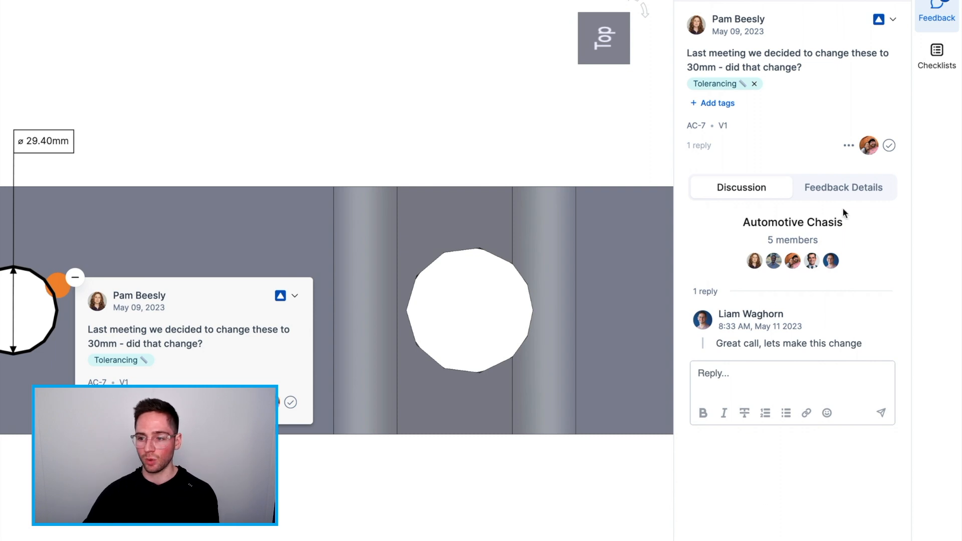
In Feedback Details, set the AC-7 item's status to In progress
left_click(844, 187)
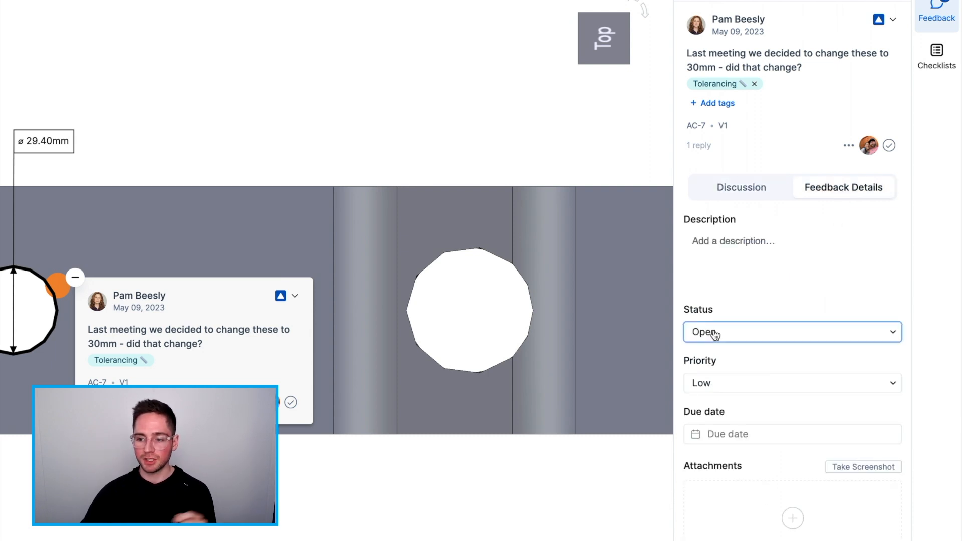
left_click(792, 332)
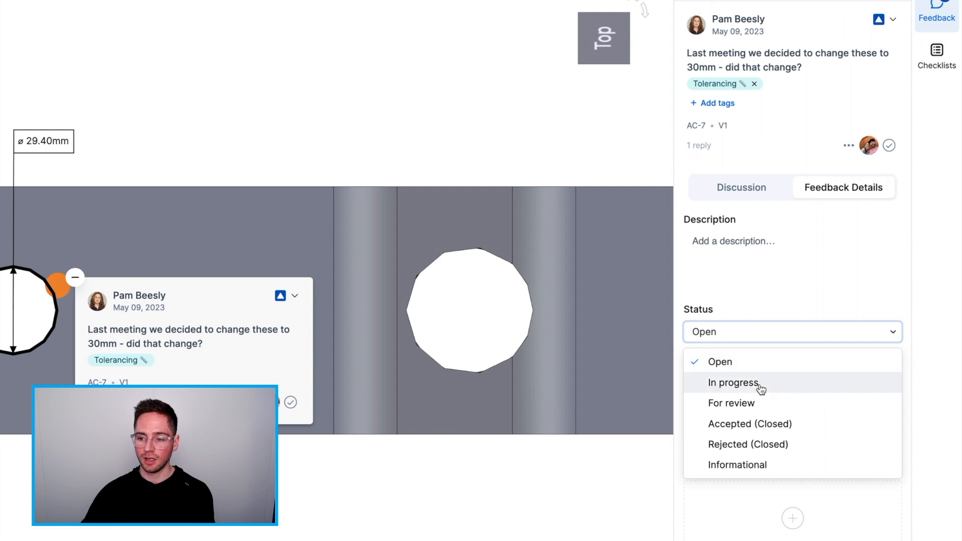
left_click(732, 383)
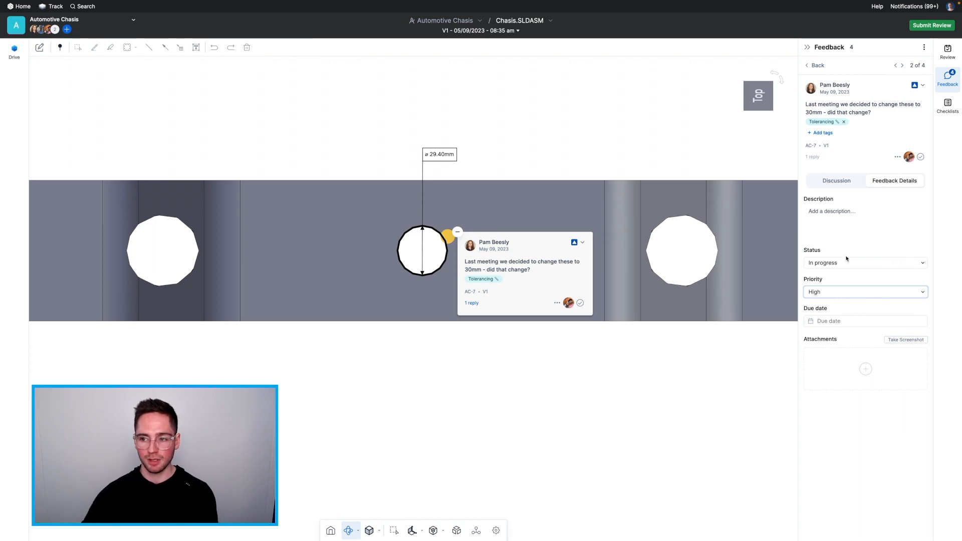
left_click(948, 67)
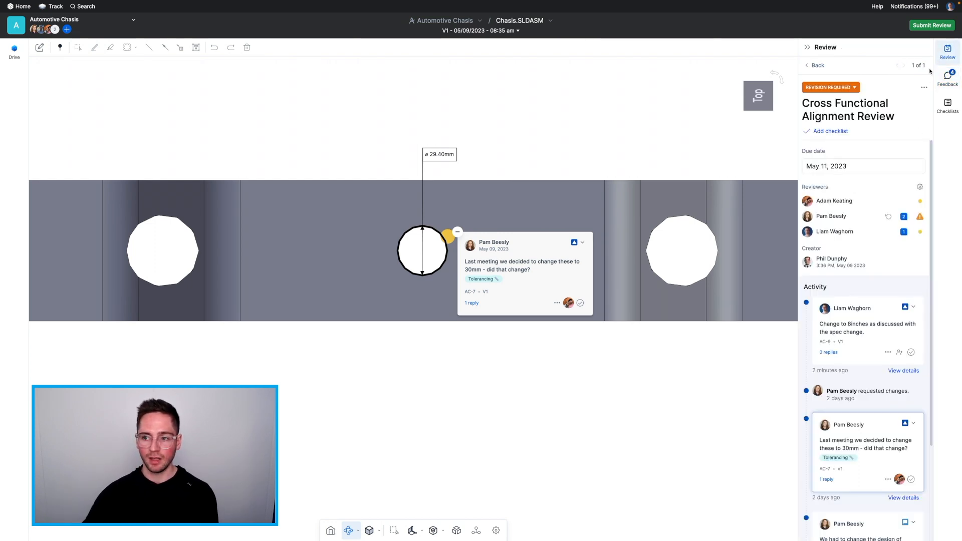
mouse_move(918, 216)
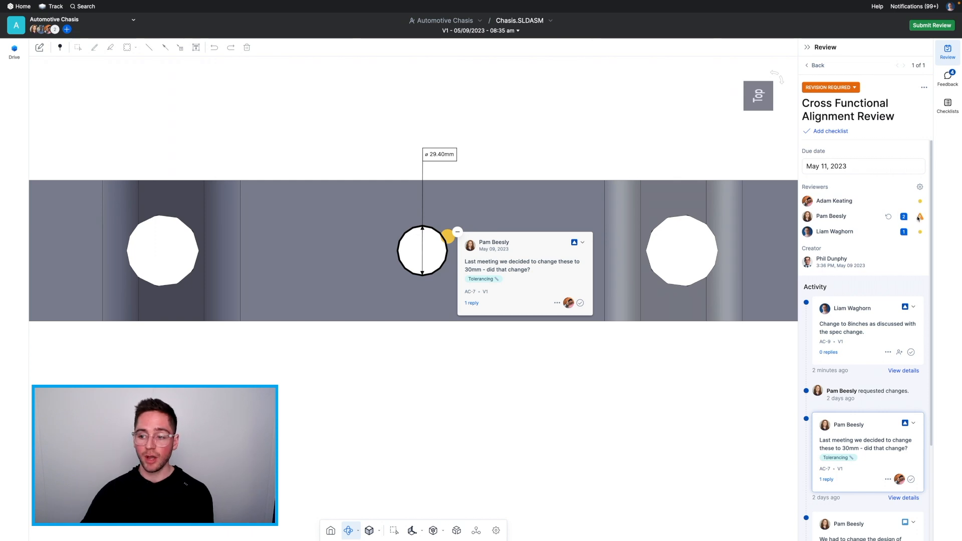
mouse_move(921, 218)
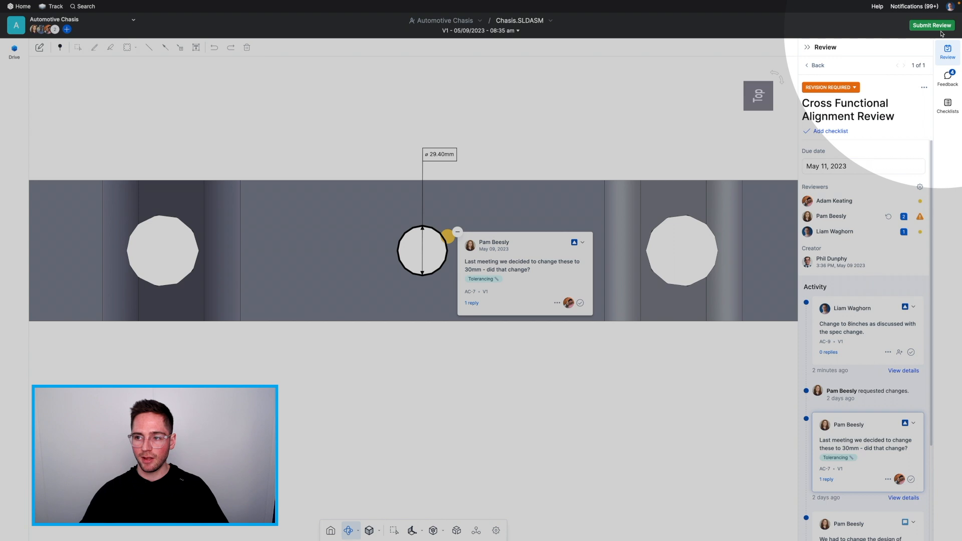
left_click(932, 25)
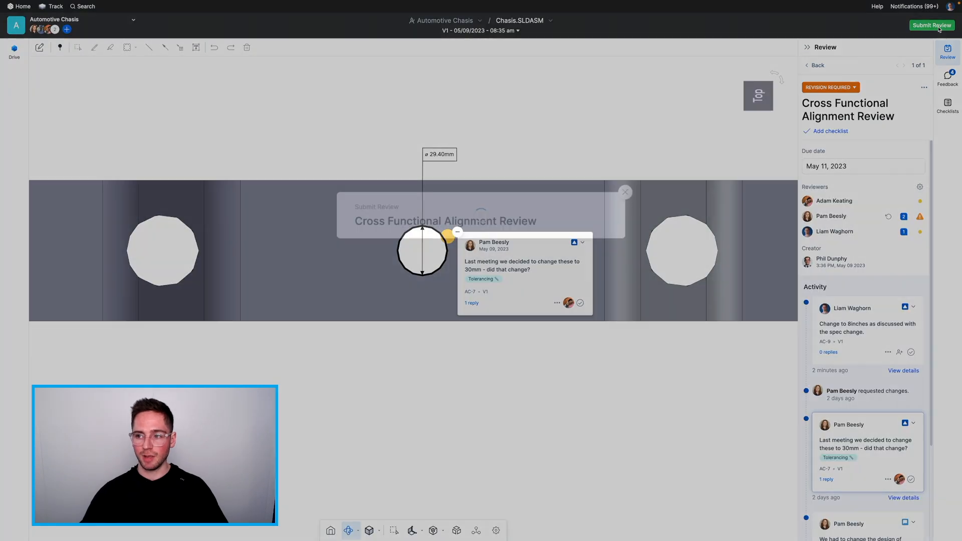
left_click(932, 27)
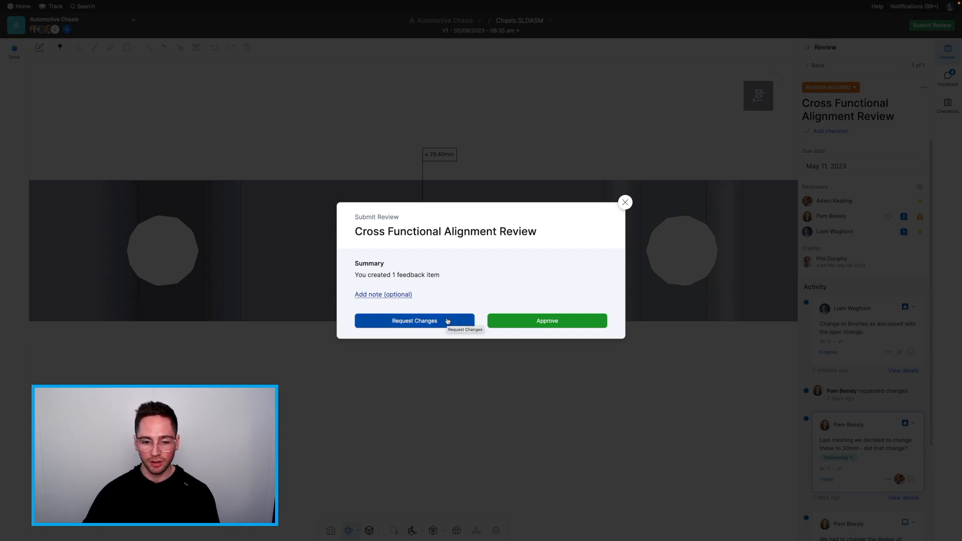
left_click(415, 320)
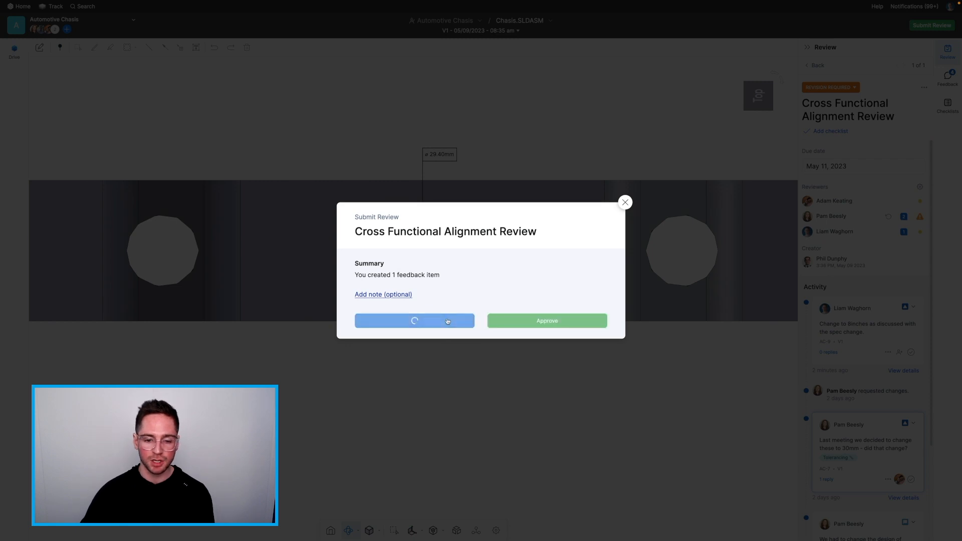
left_click(415, 320)
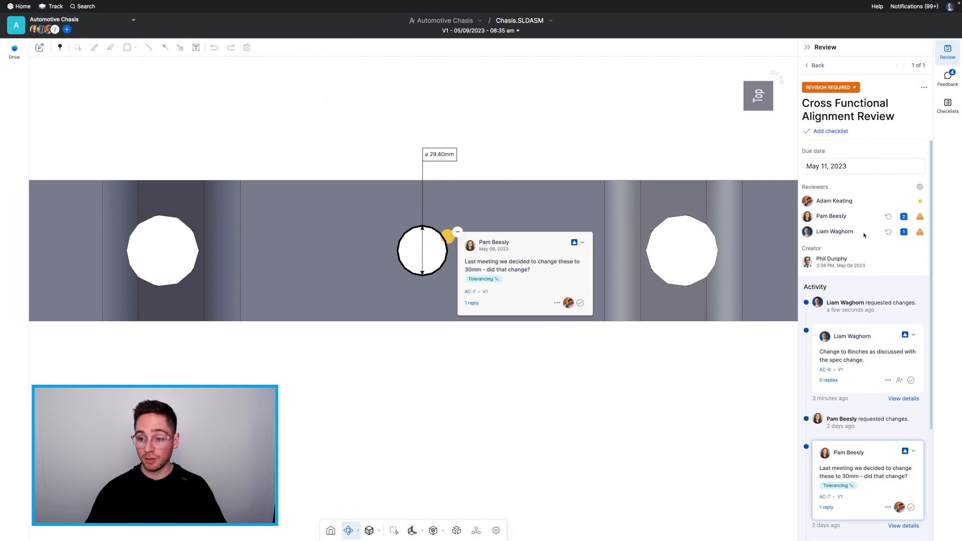
mouse_move(920, 231)
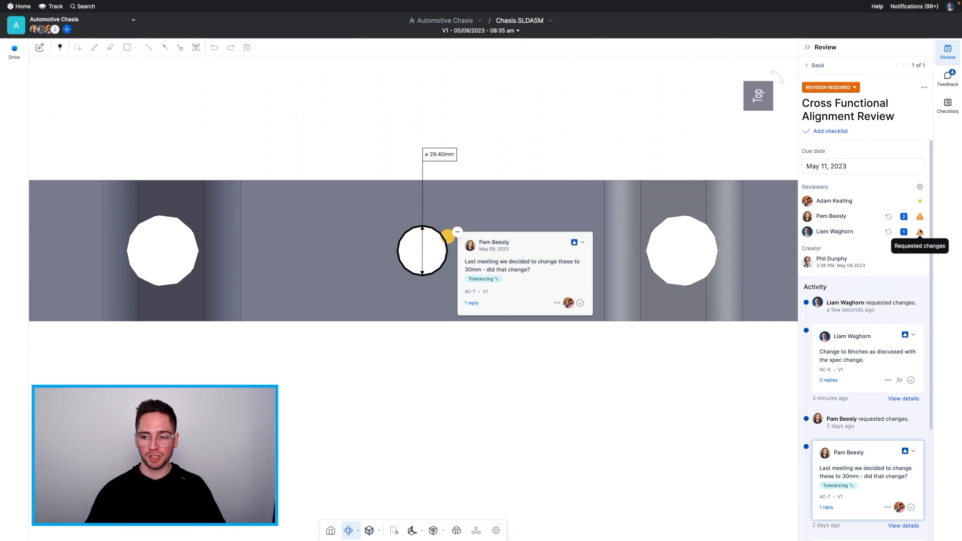
mouse_move(889, 303)
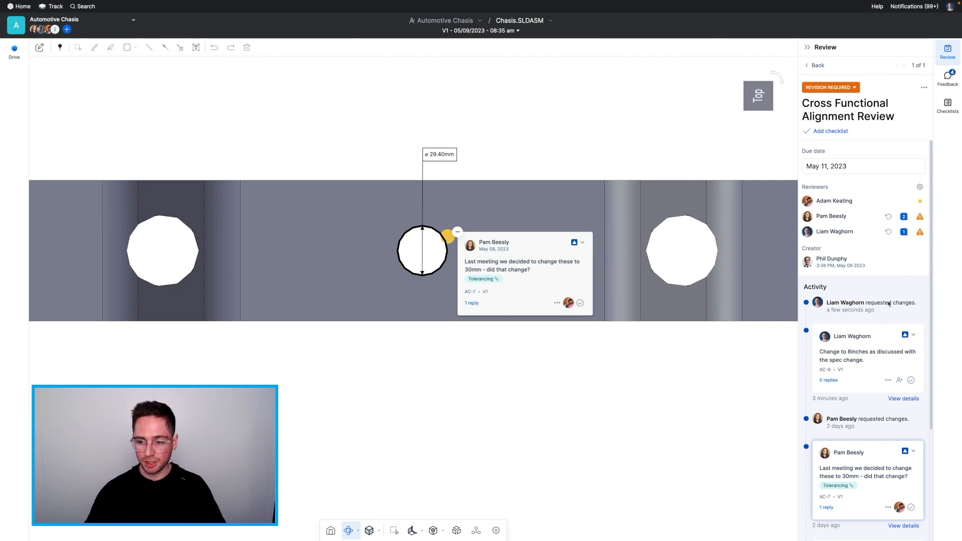